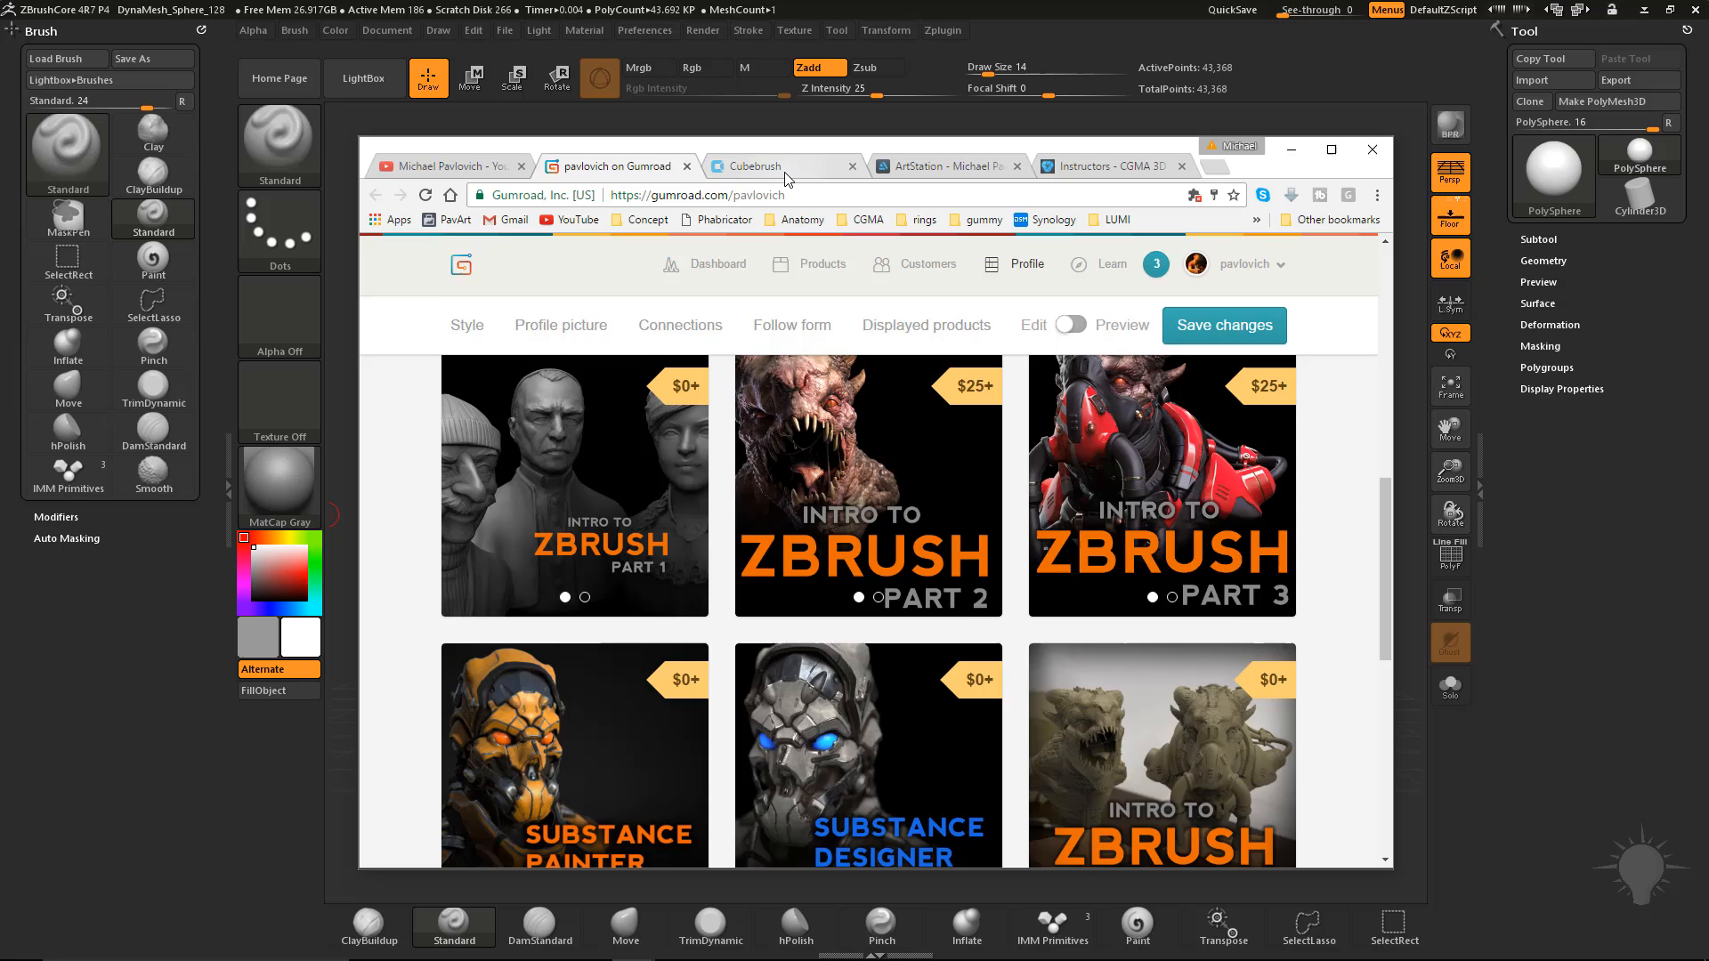
Step: Step through the ArtStation portfolio to the CGMA instructors page listing Michael Pavlovich
{"action": "left_click", "coordinate": [944, 166]}
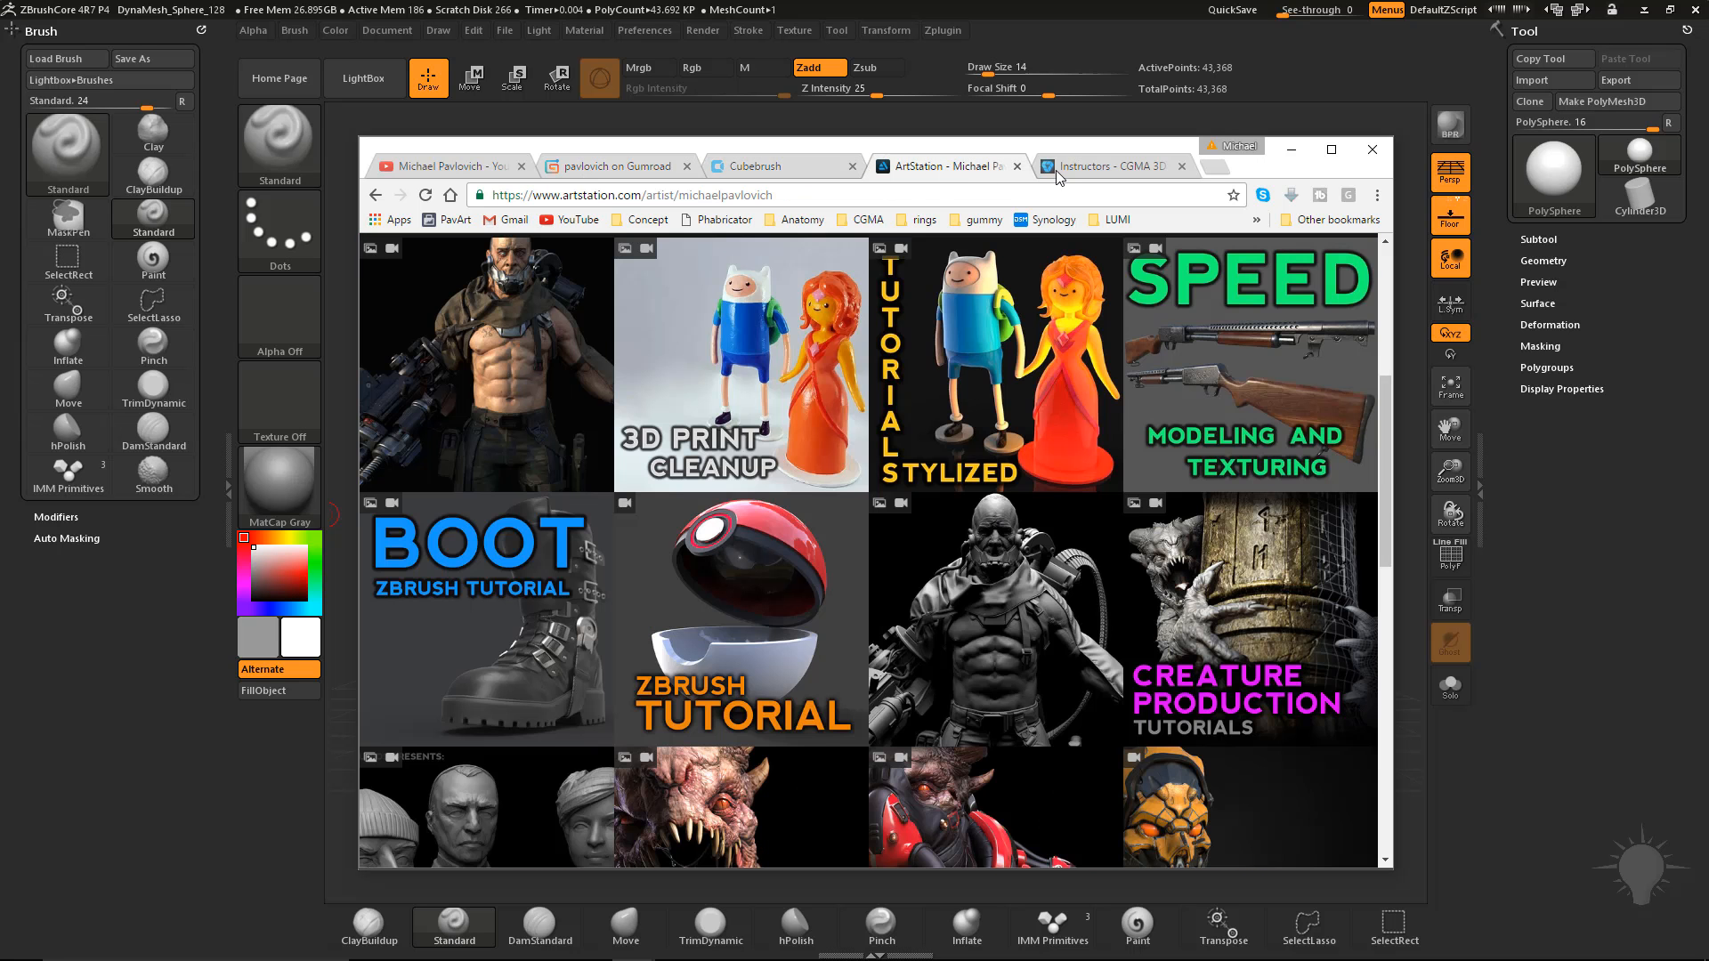
{"action": "left_click", "coordinate": [1106, 166]}
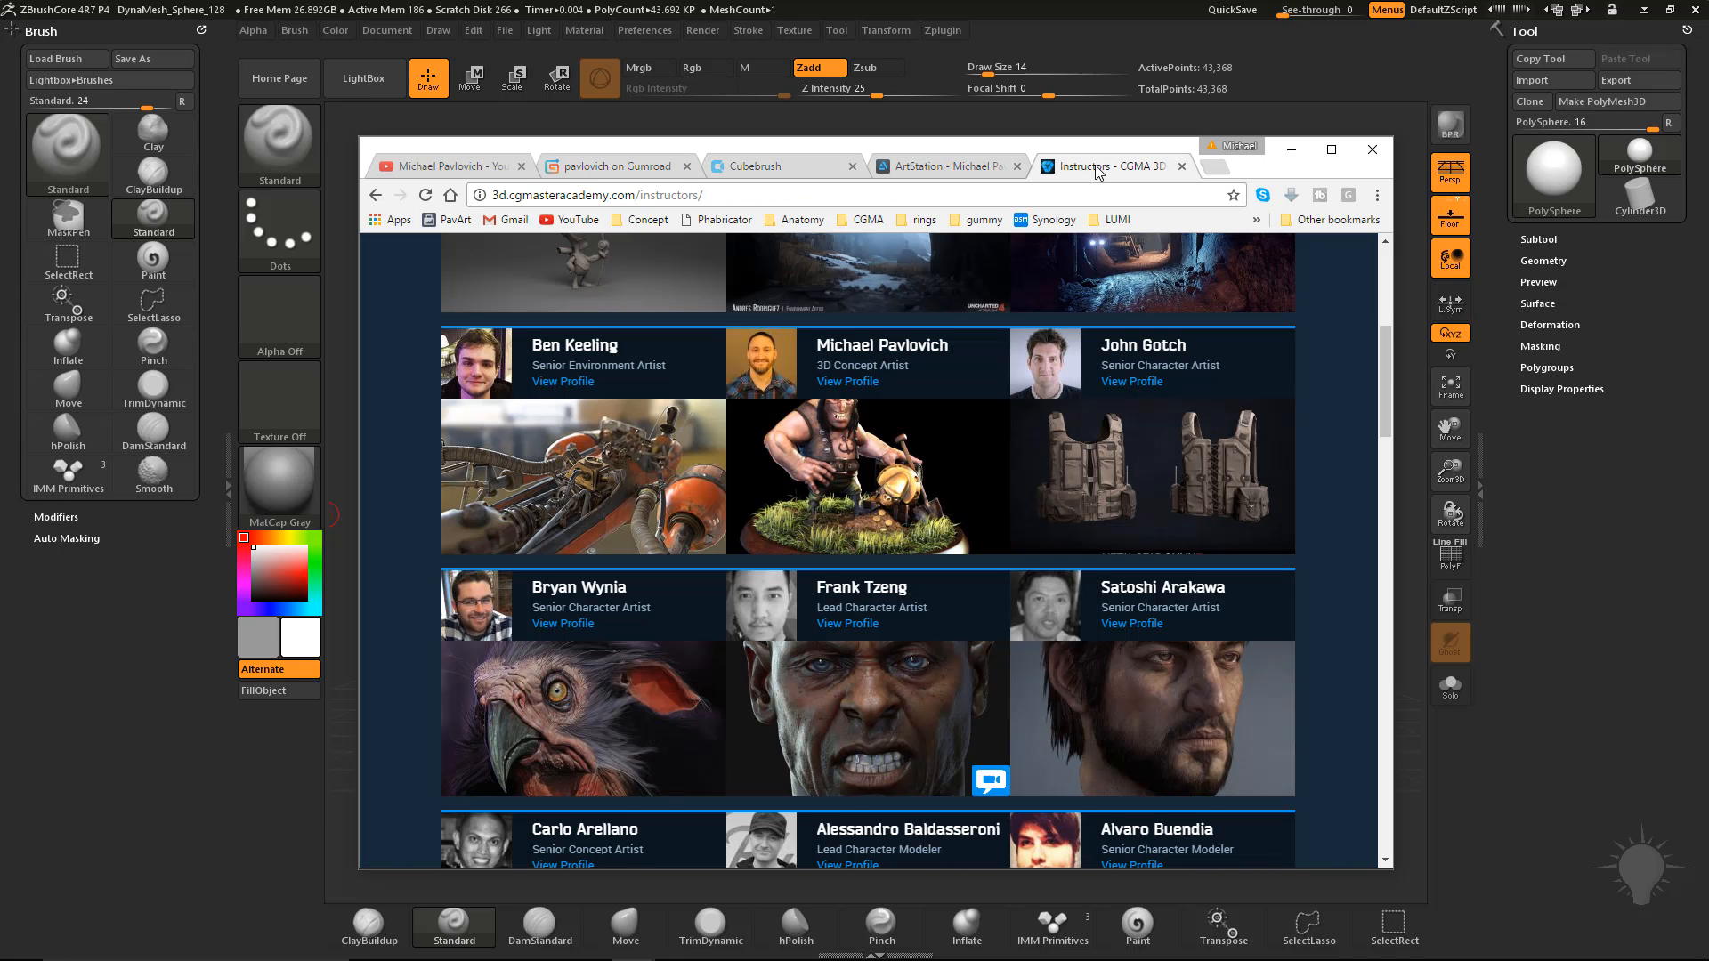
{"action": "mouse_move", "coordinate": [904, 11]}
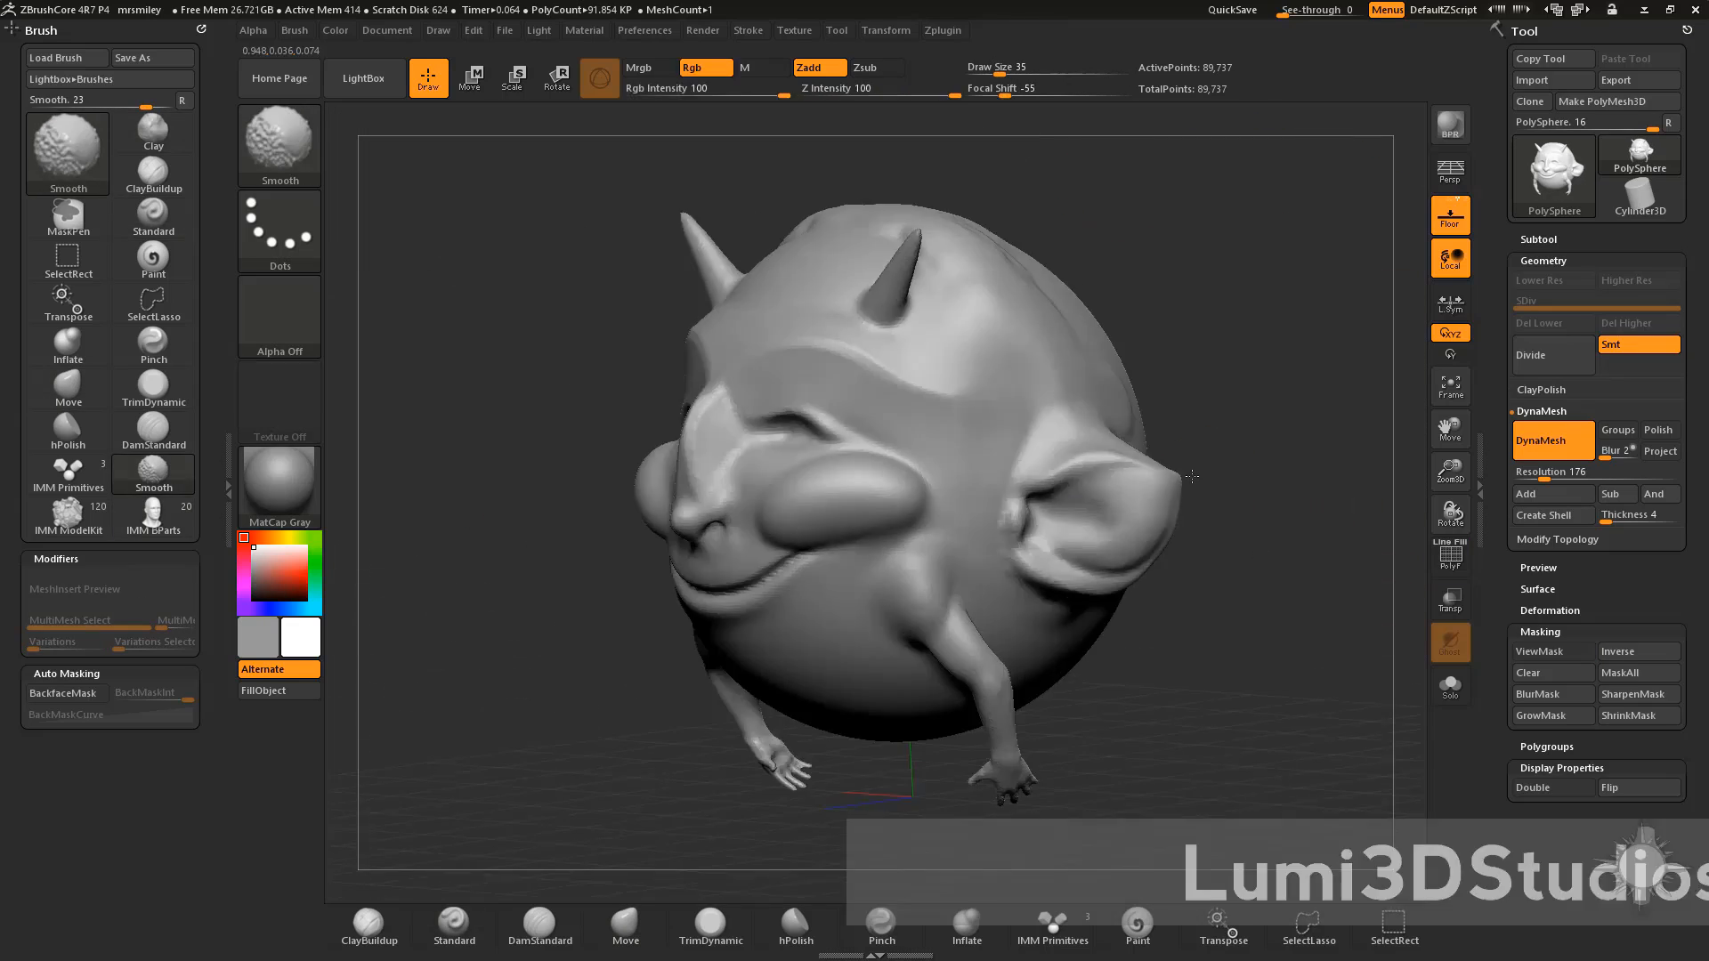
Step: Display the horned round creature model in the ZBrushCore canvas
{"action": "left_click", "coordinate": [470, 77]}
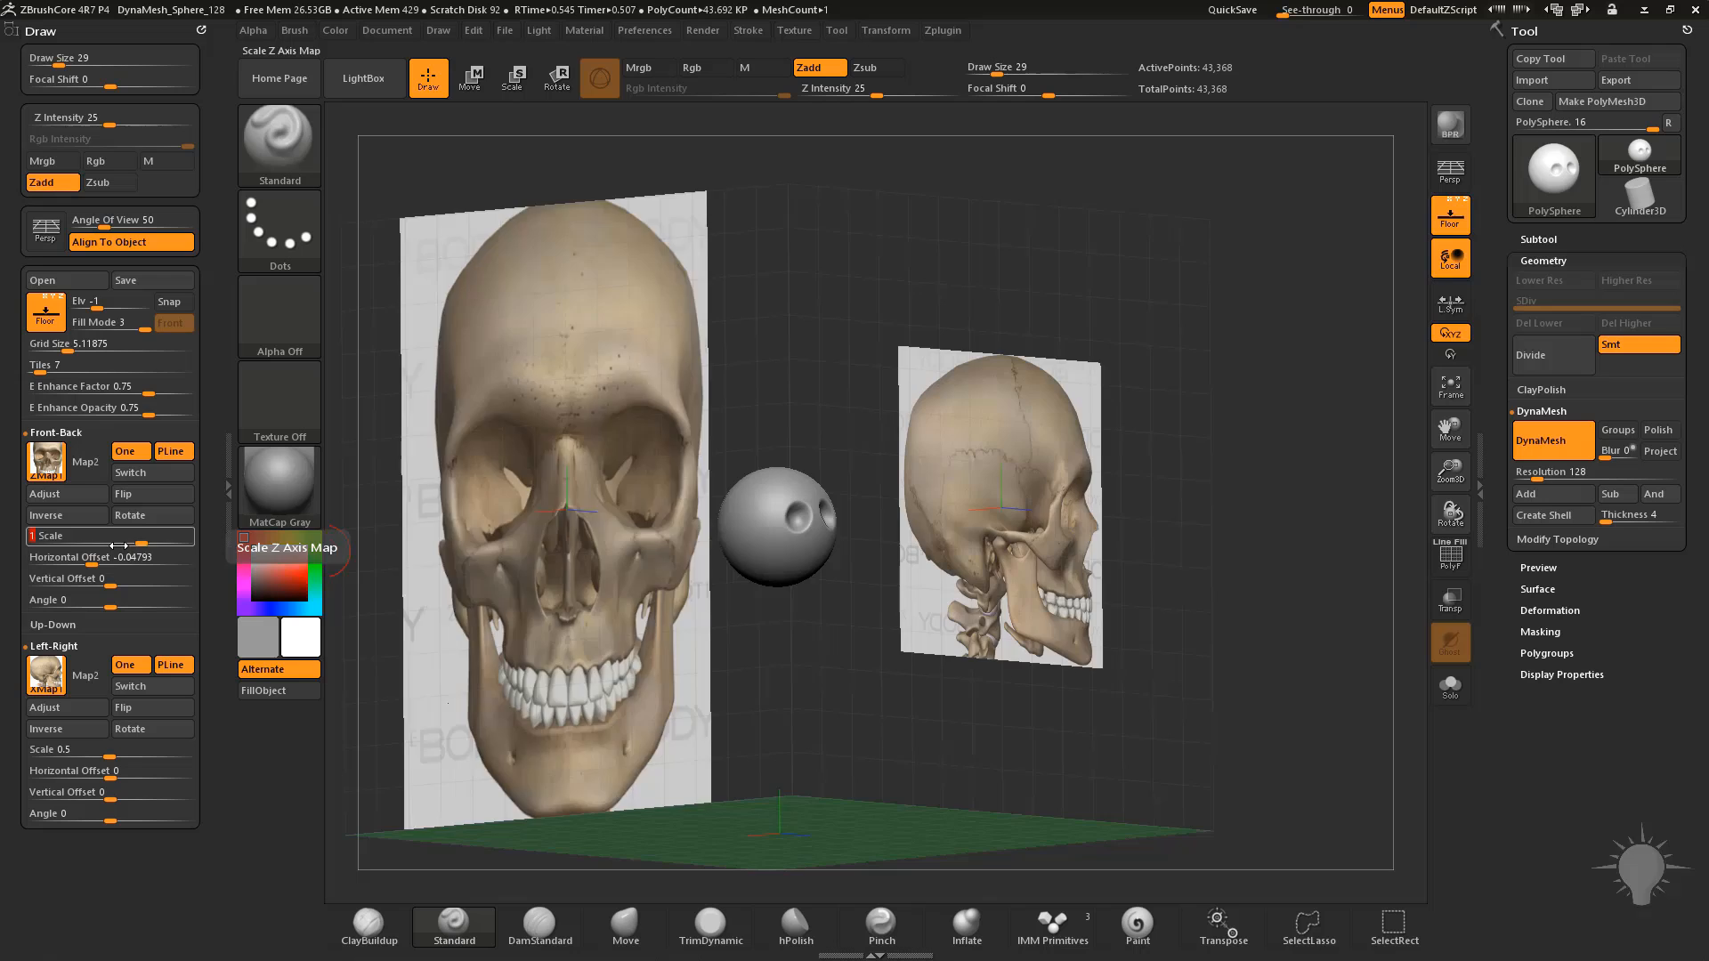
Step: Load skull reference images into the Front-Back and Left-Right grid maps behind the sphere
{"action": "left_click", "coordinate": [625, 926]}
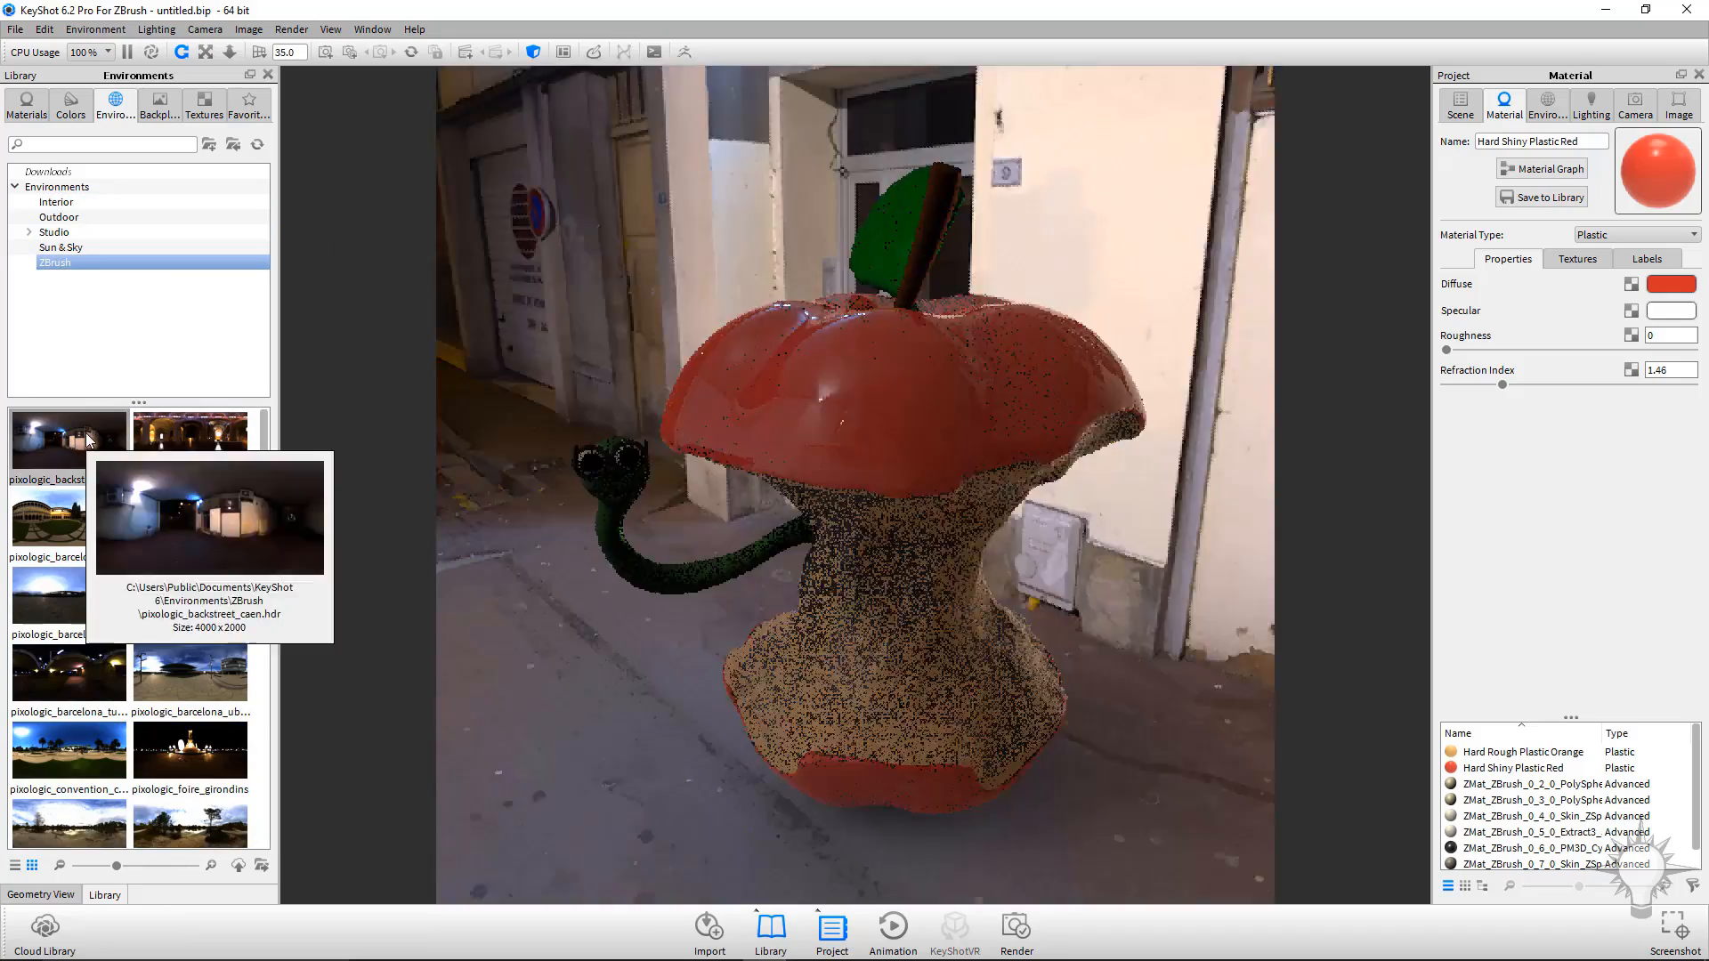
Step: Apply the Conference_Room_3k interior environment to the apple-and-worm render
{"action": "left_click", "coordinate": [57, 201]}
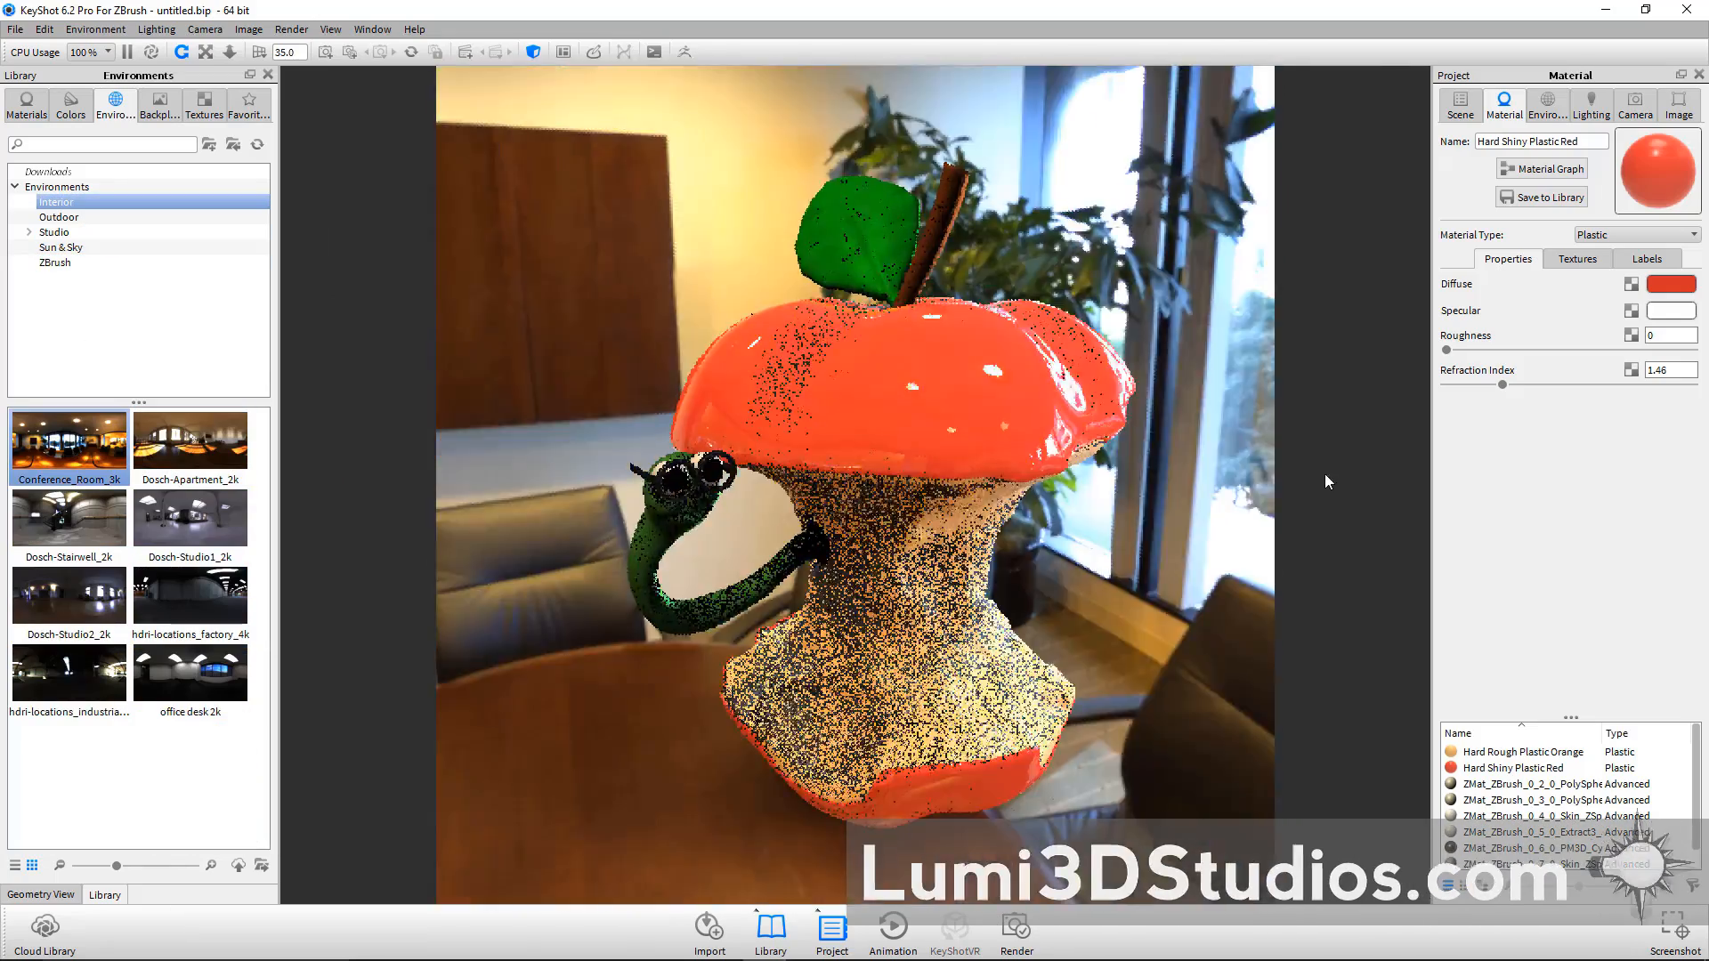